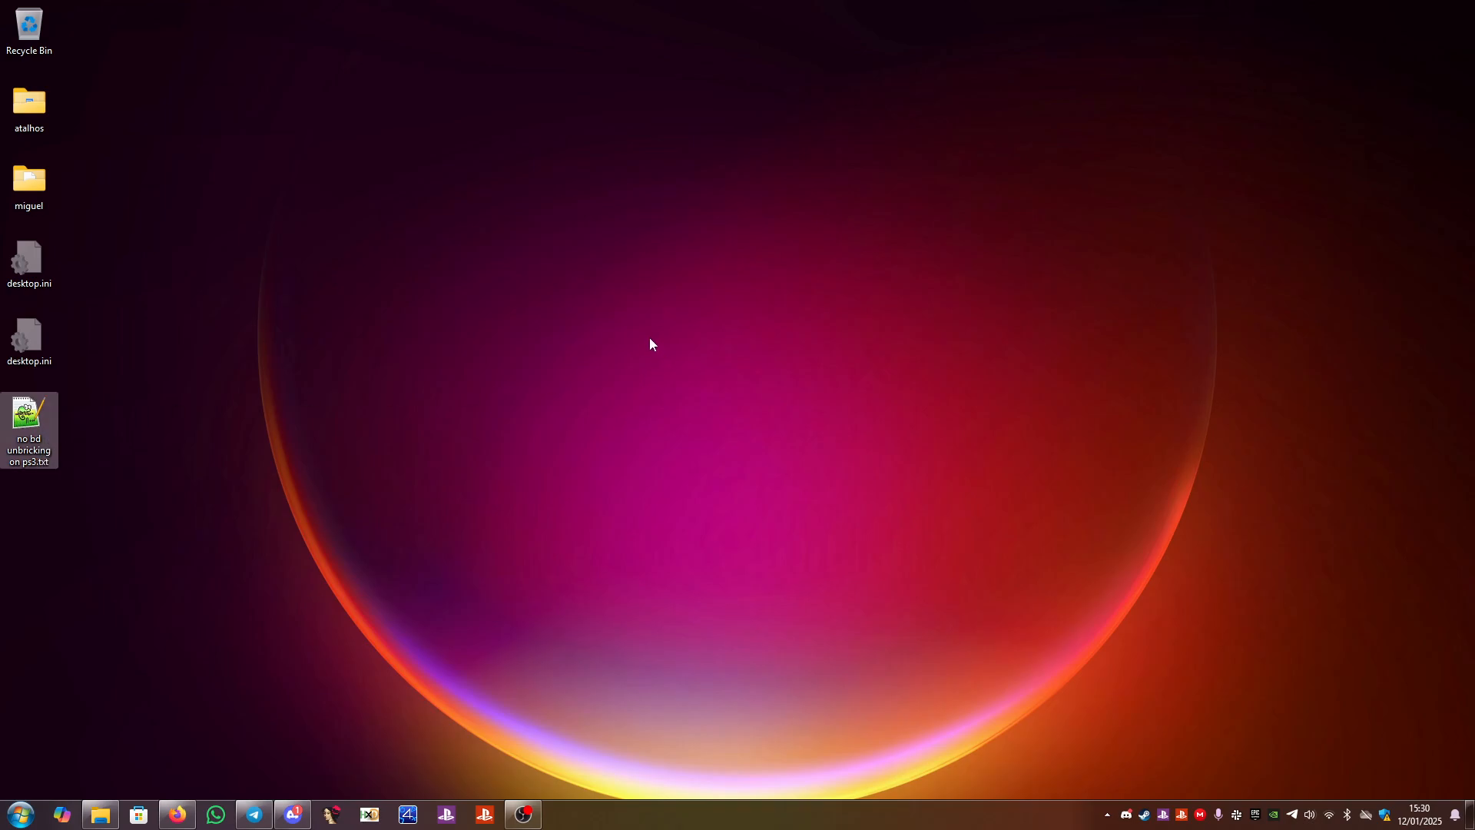
pyautogui.moveTo(351, 455)
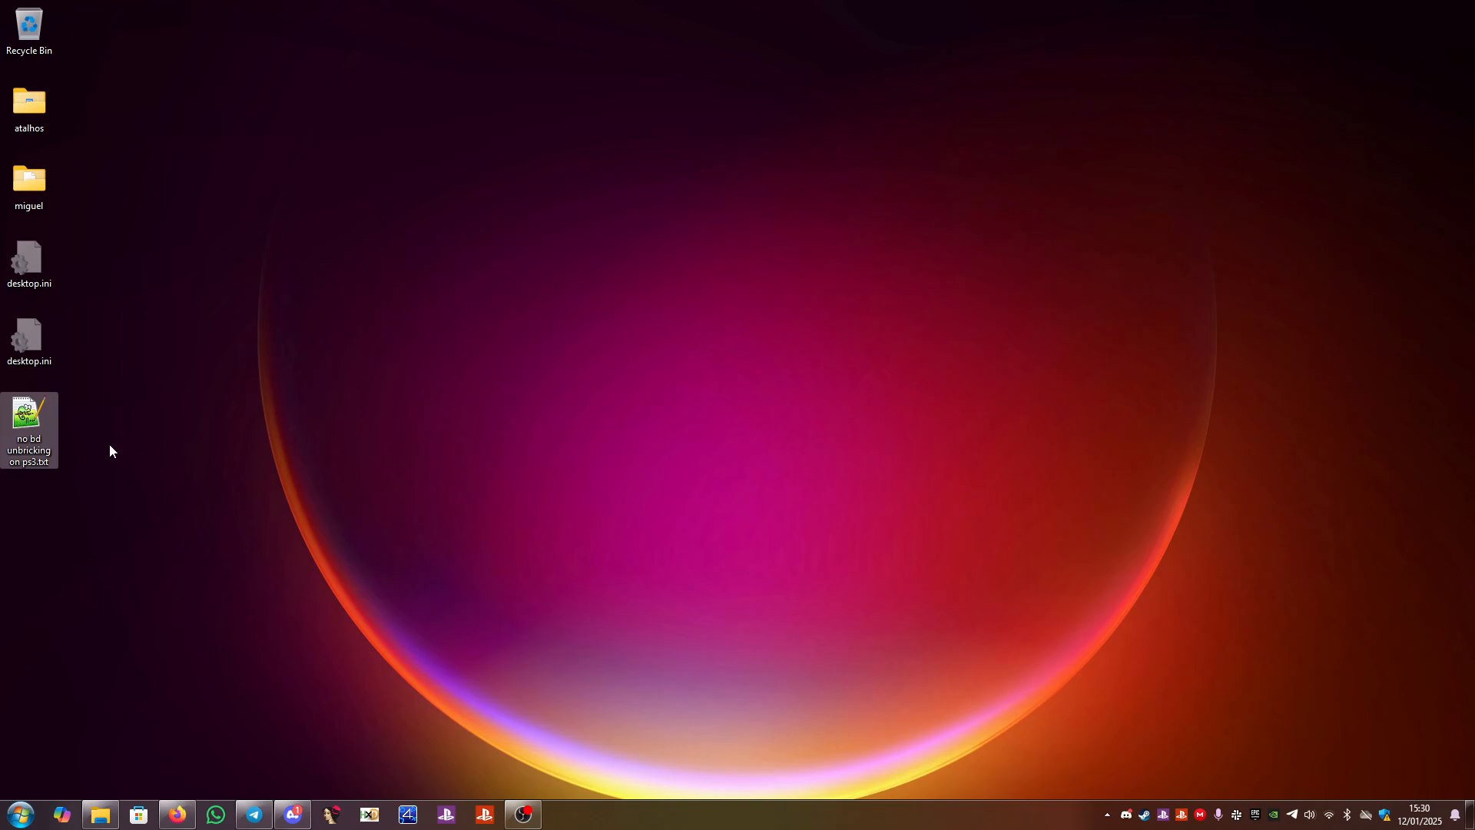
pyautogui.moveTo(310, 412)
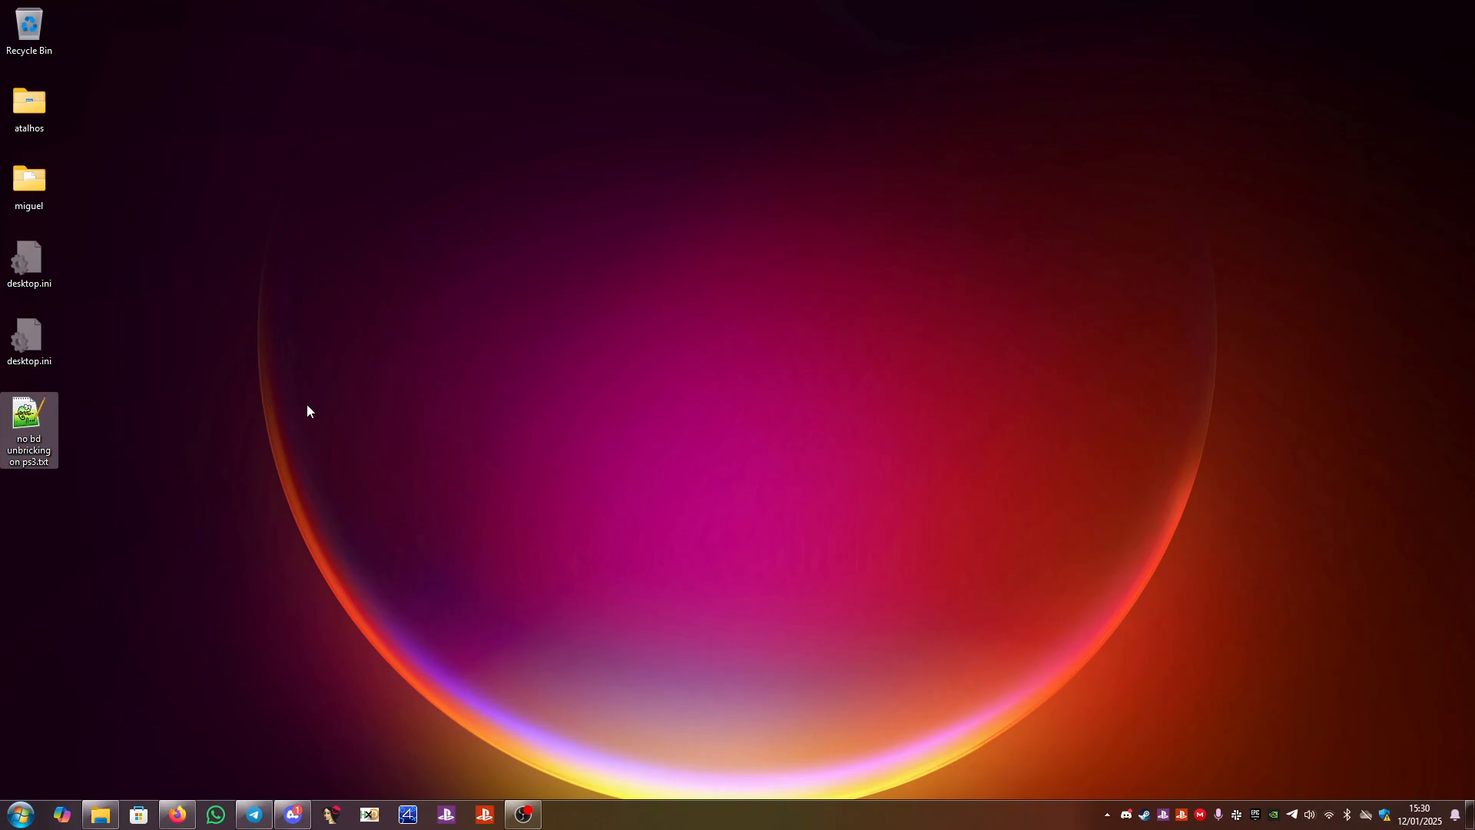
pyautogui.moveTo(551, 390)
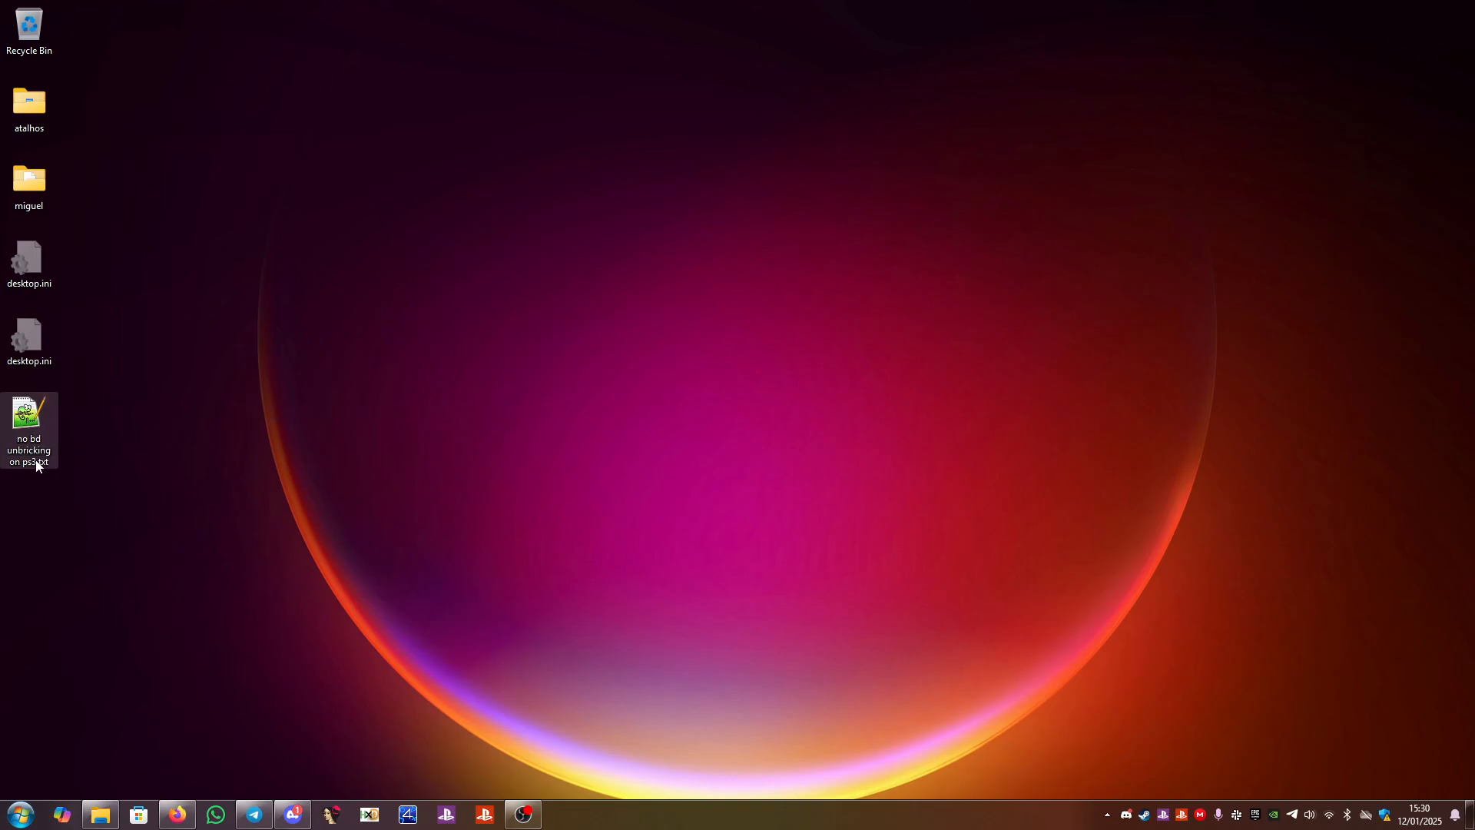
pyautogui.moveTo(541, 383)
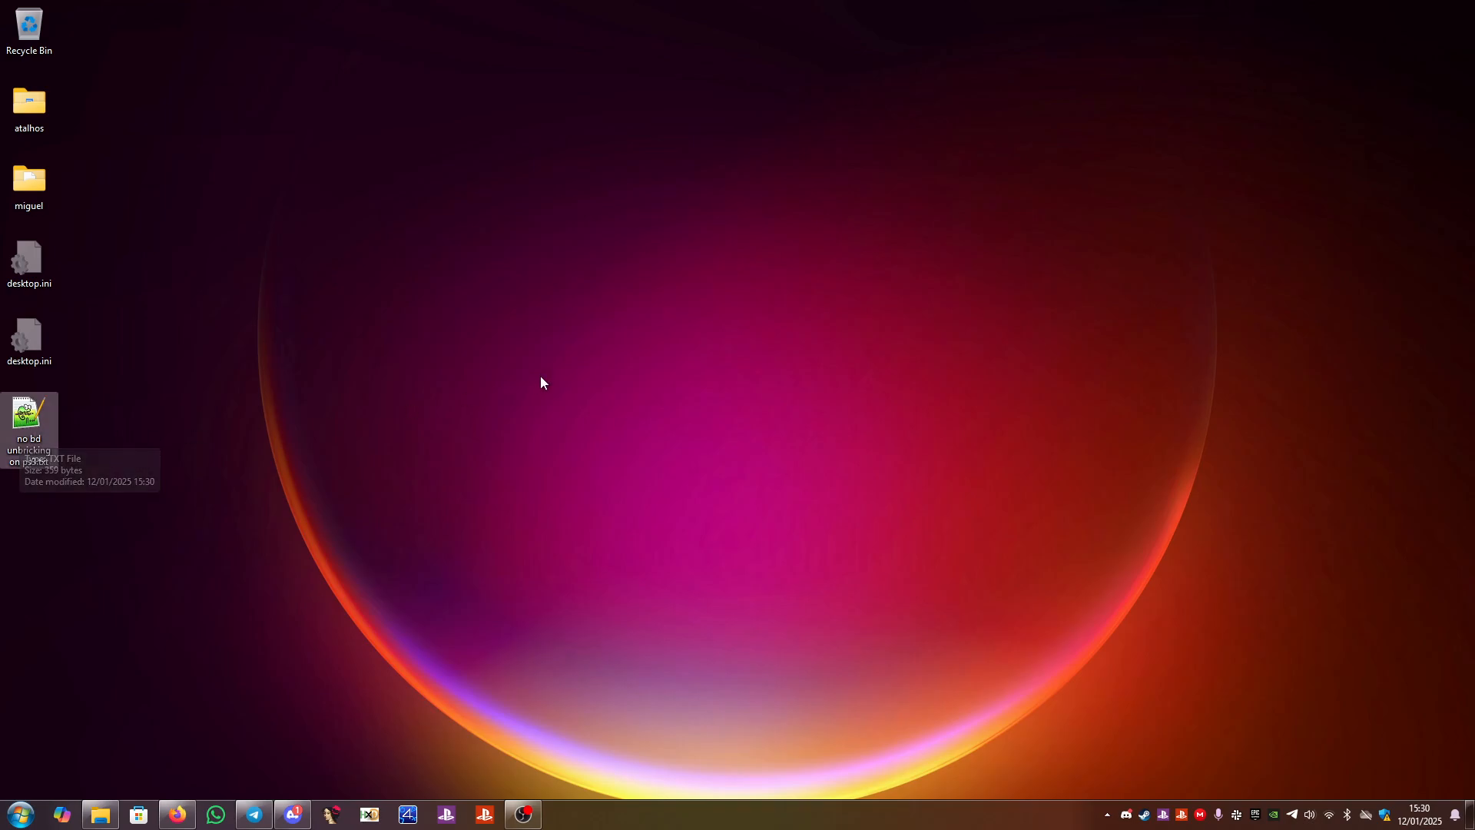
pyautogui.moveTo(87, 487)
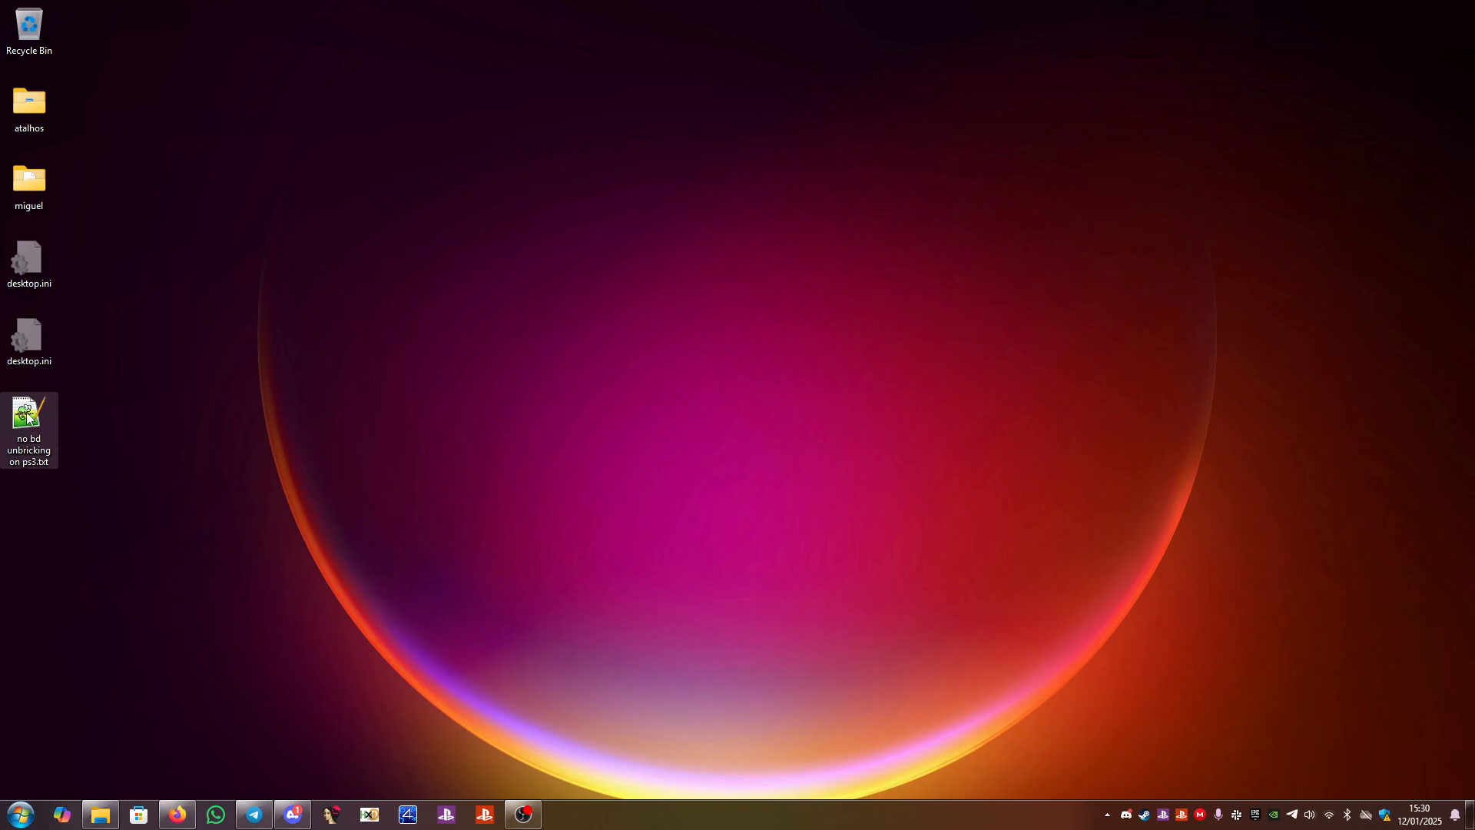
# Load 'no bd unbricking on ps3.txt' and highlight the error code 0x8002F14E and a cfw phrase while reading.
pyautogui.doubleClick(29, 418)
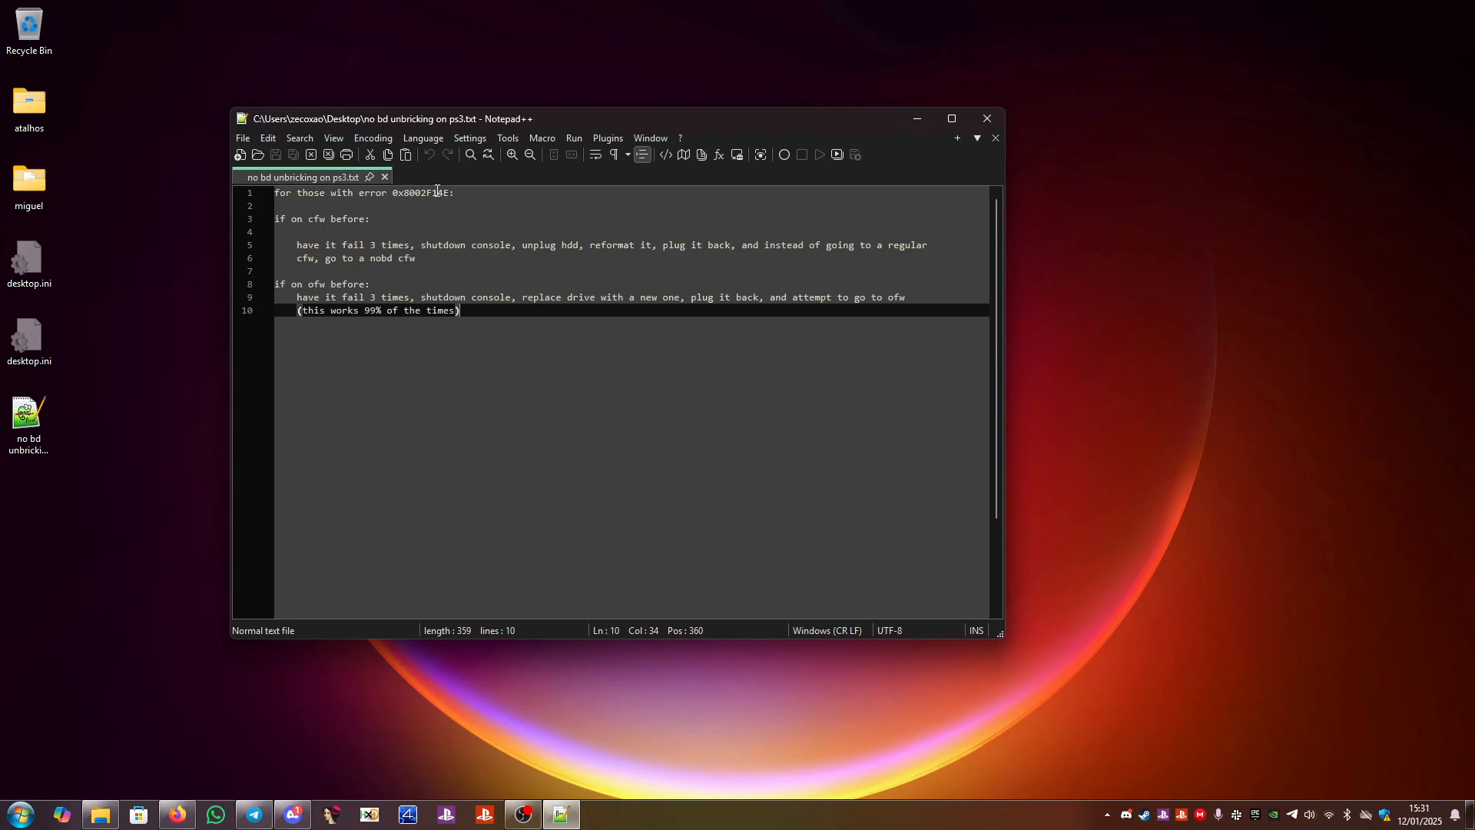
pyautogui.moveTo(475, 349)
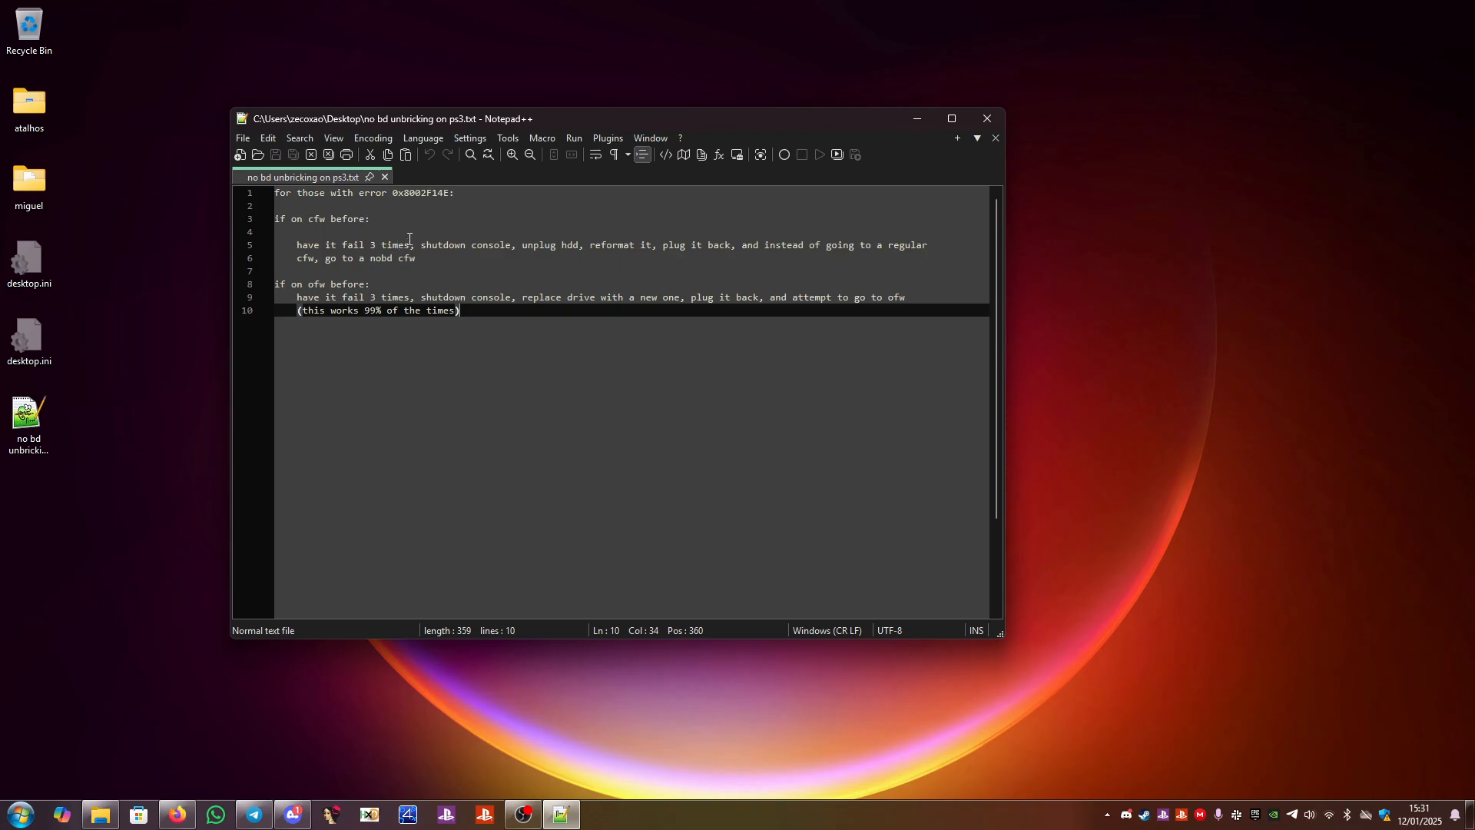
pyautogui.doubleClick(422, 192)
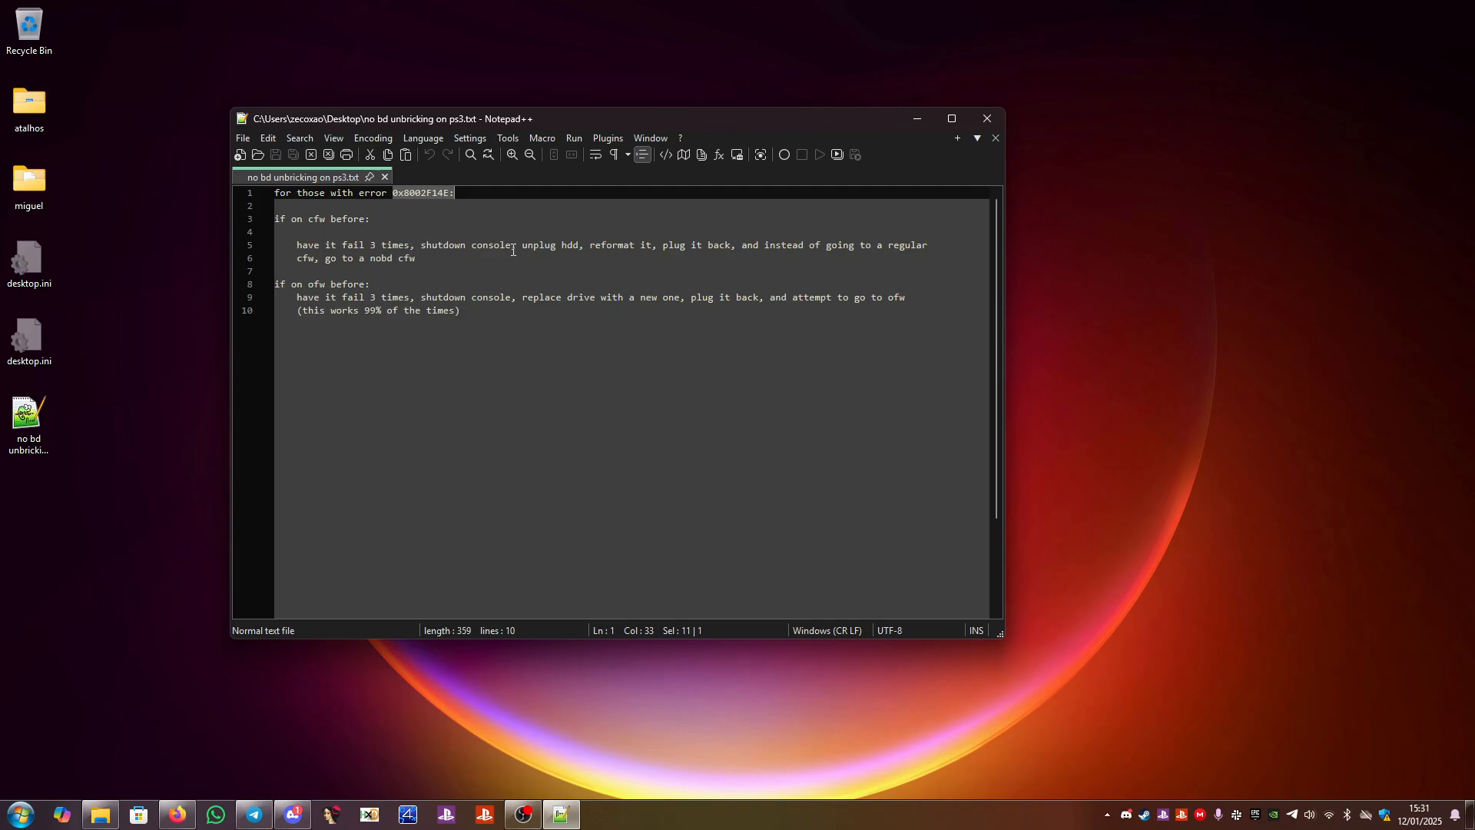
pyautogui.doubleClick(537, 244)
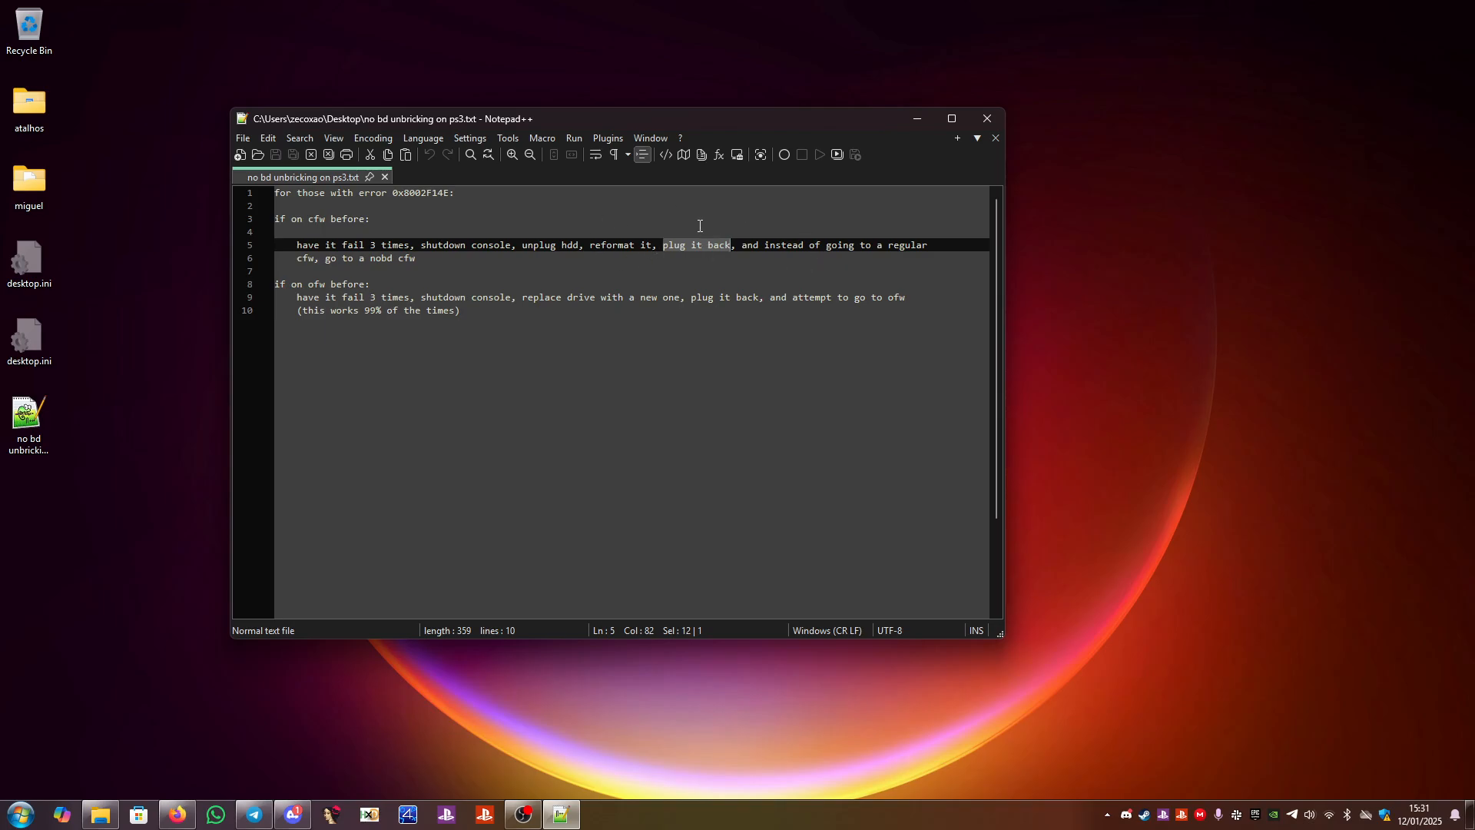
pyautogui.moveTo(596, 268)
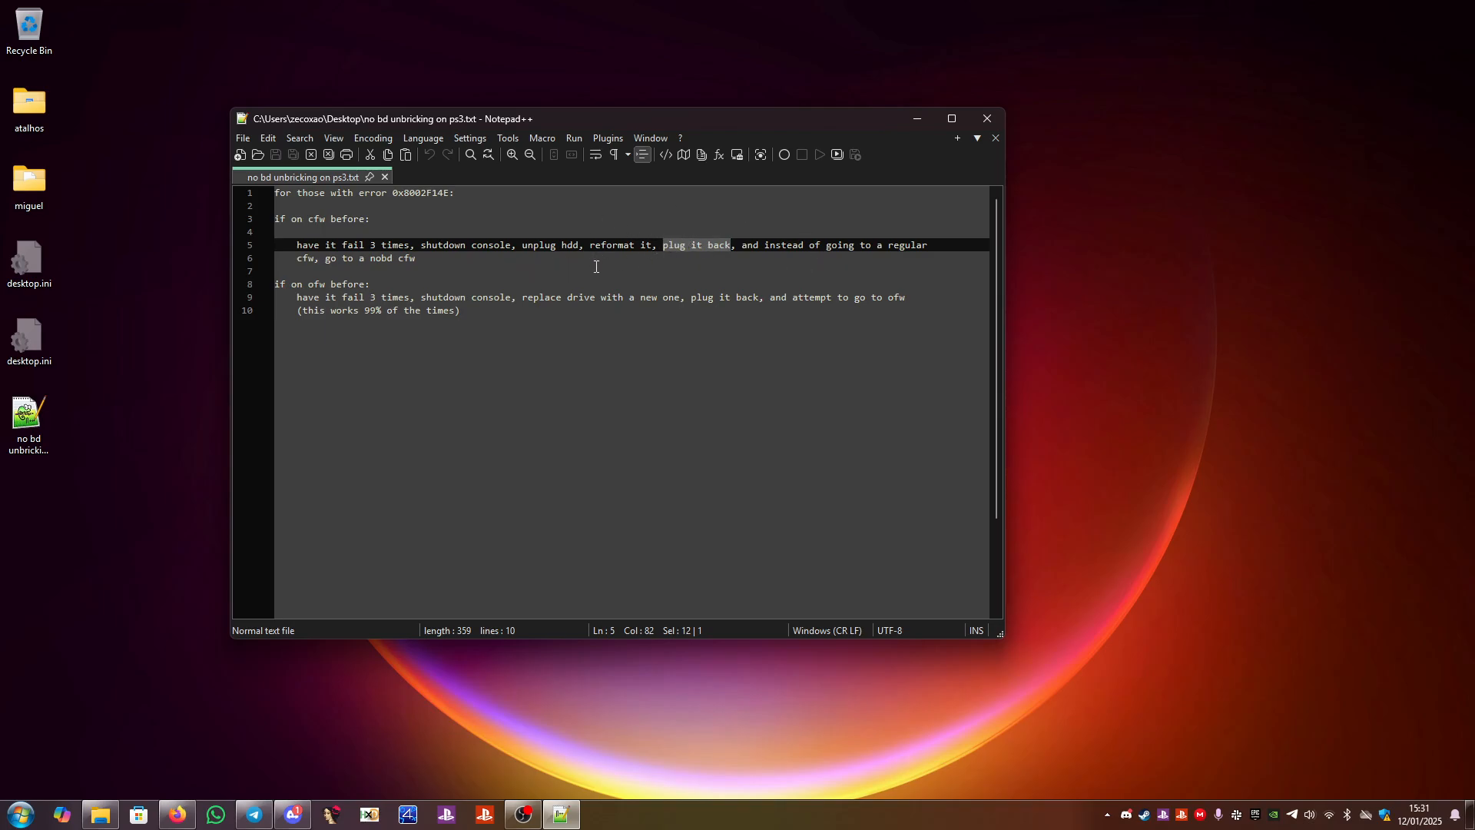
pyautogui.moveTo(413, 272)
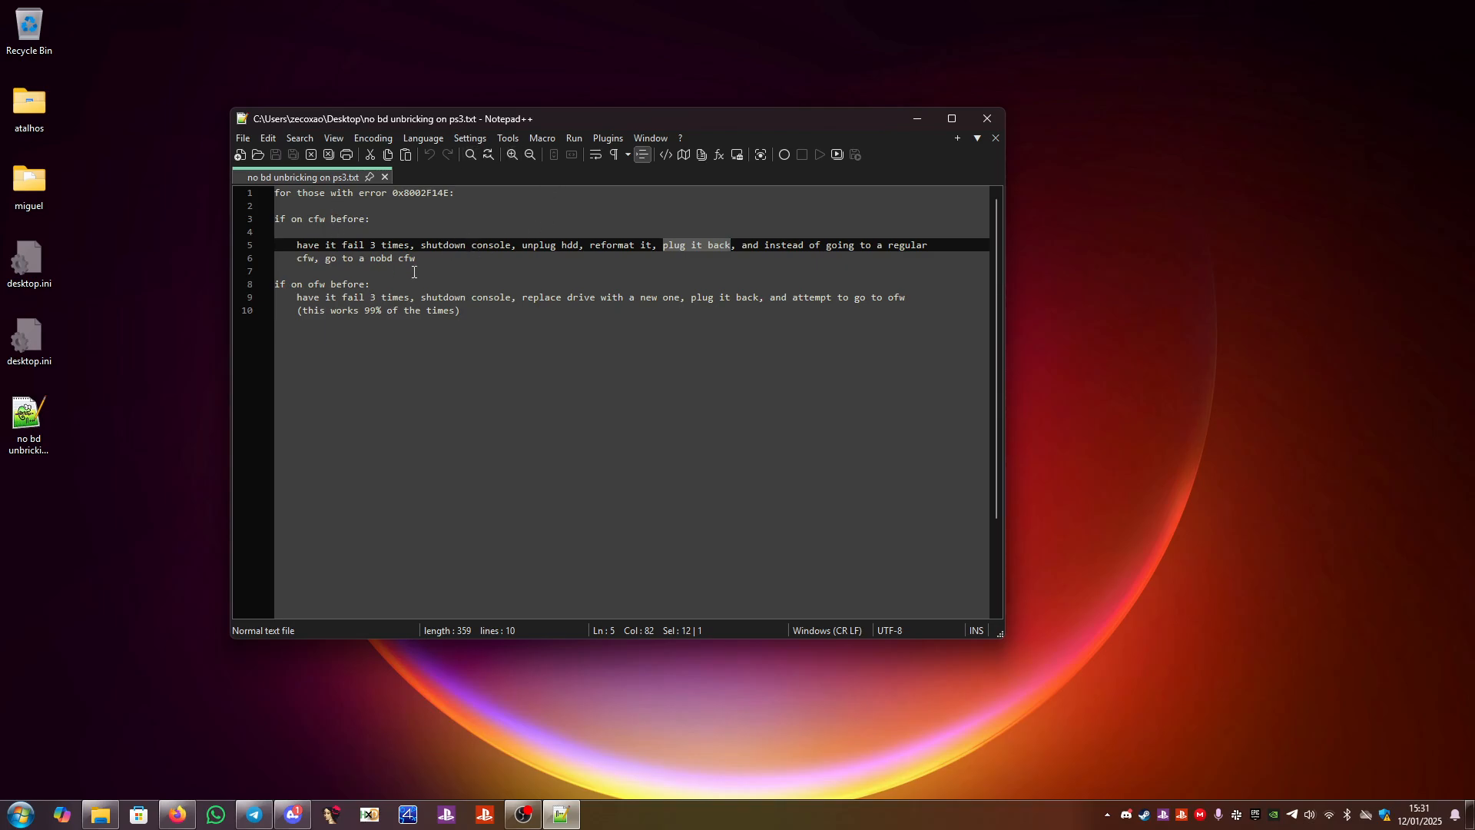
pyautogui.moveTo(652, 250)
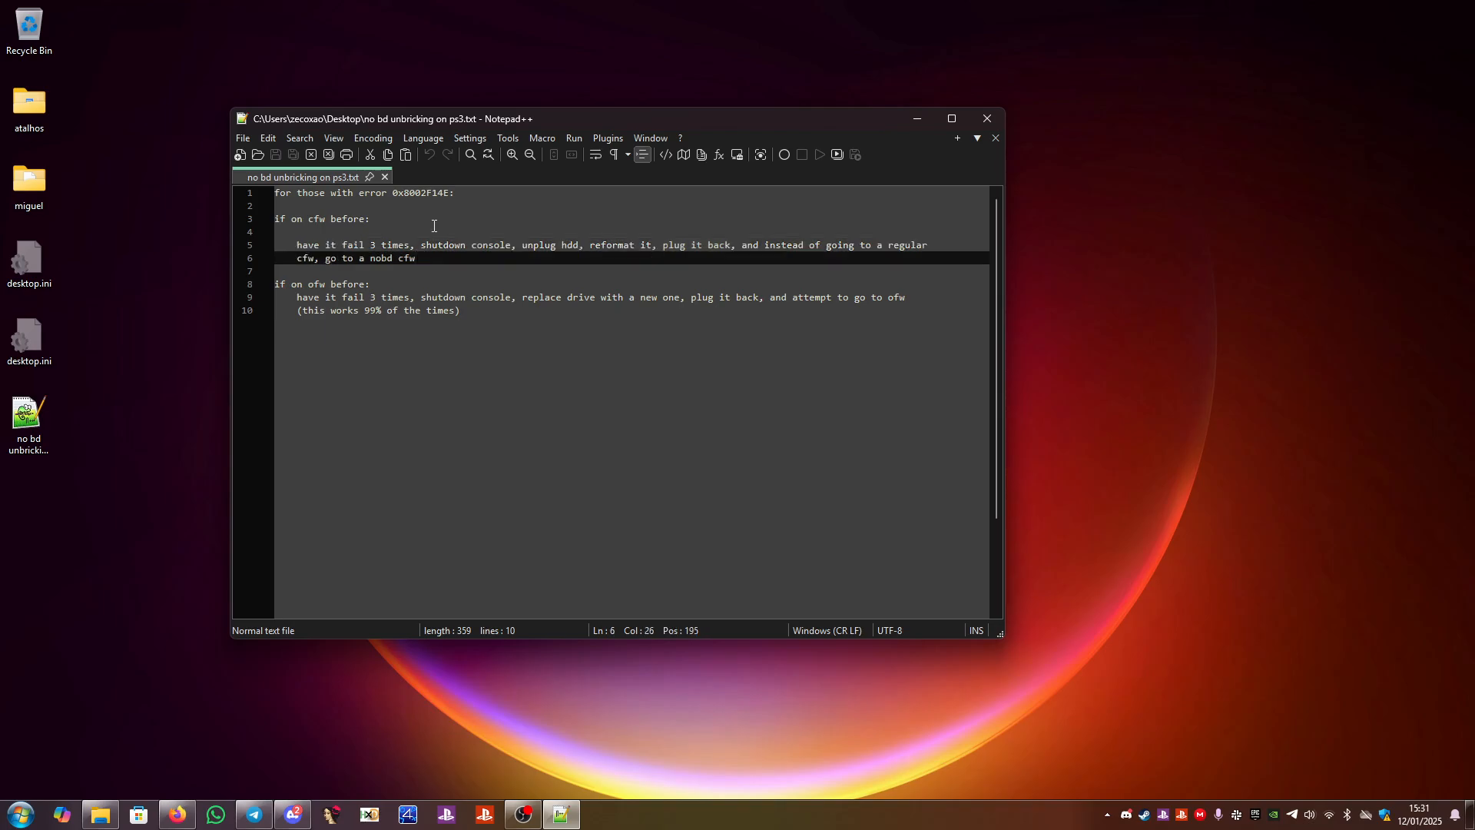
# Append '(such as evilnat)' so line 6 reads 'go to a nobd cfw (such as evilnat)'.
pyautogui.write('(such')
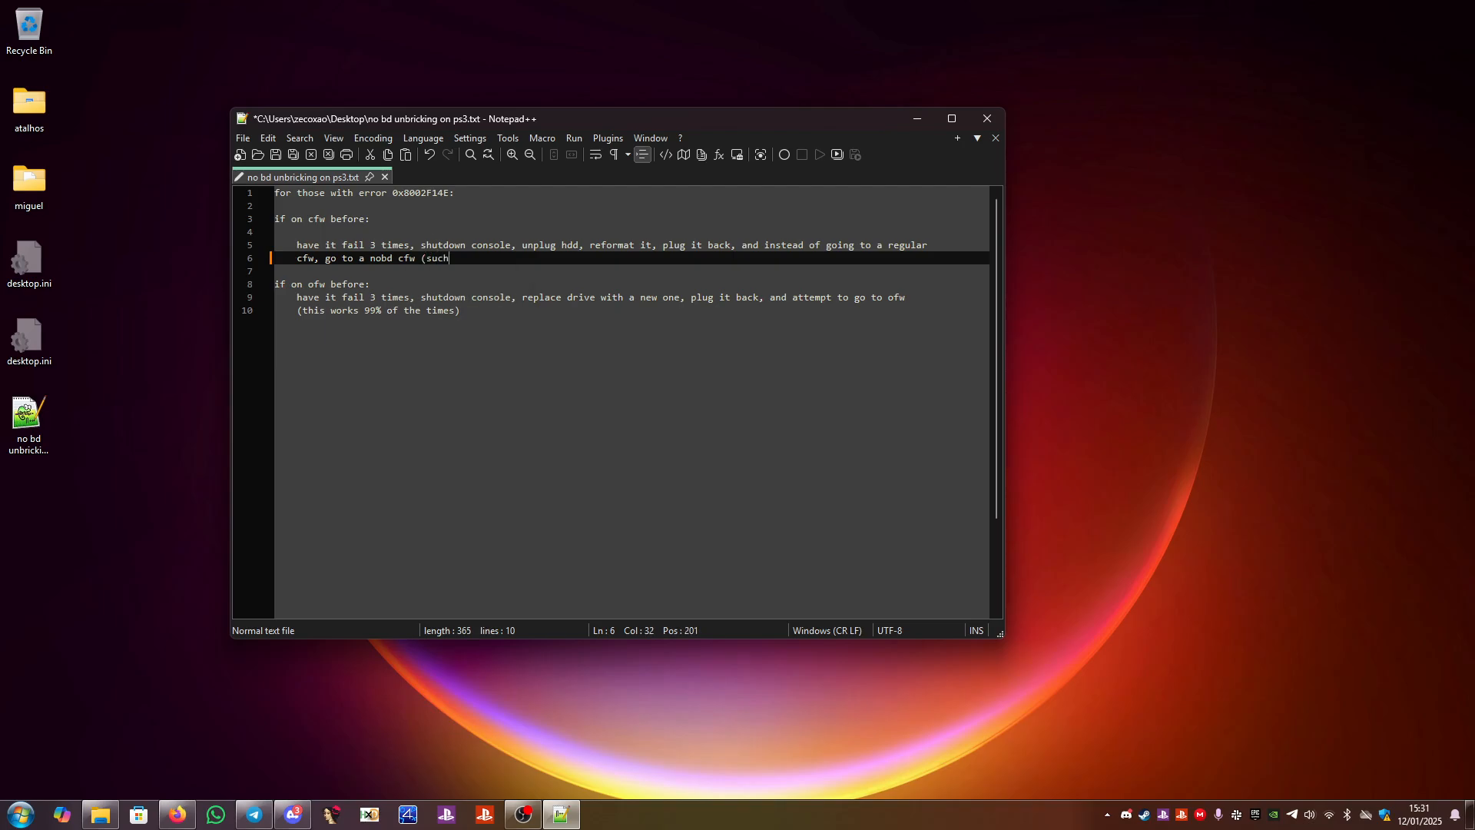
pyautogui.write('as eviln')
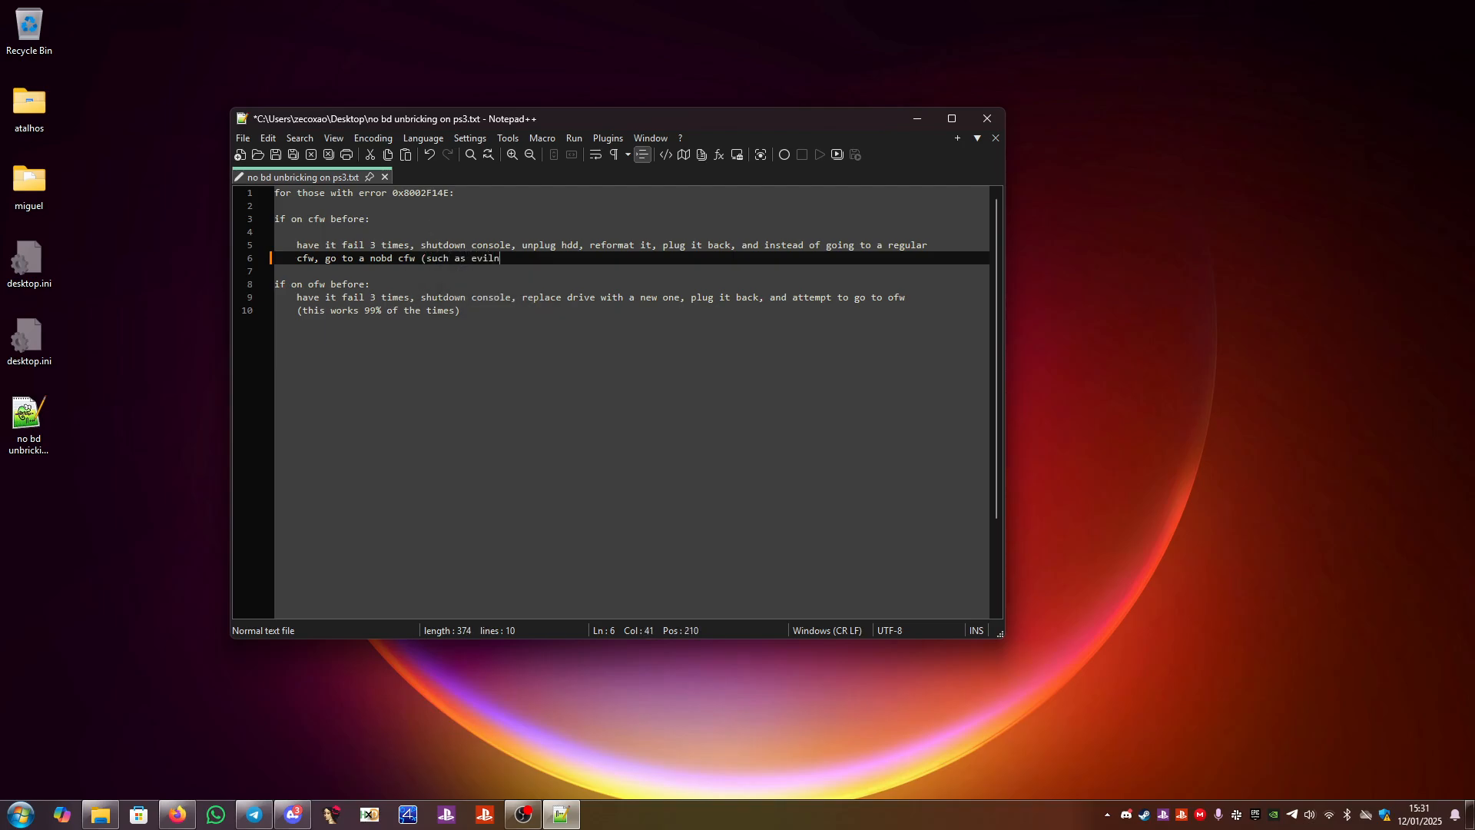
pyautogui.write('at)')
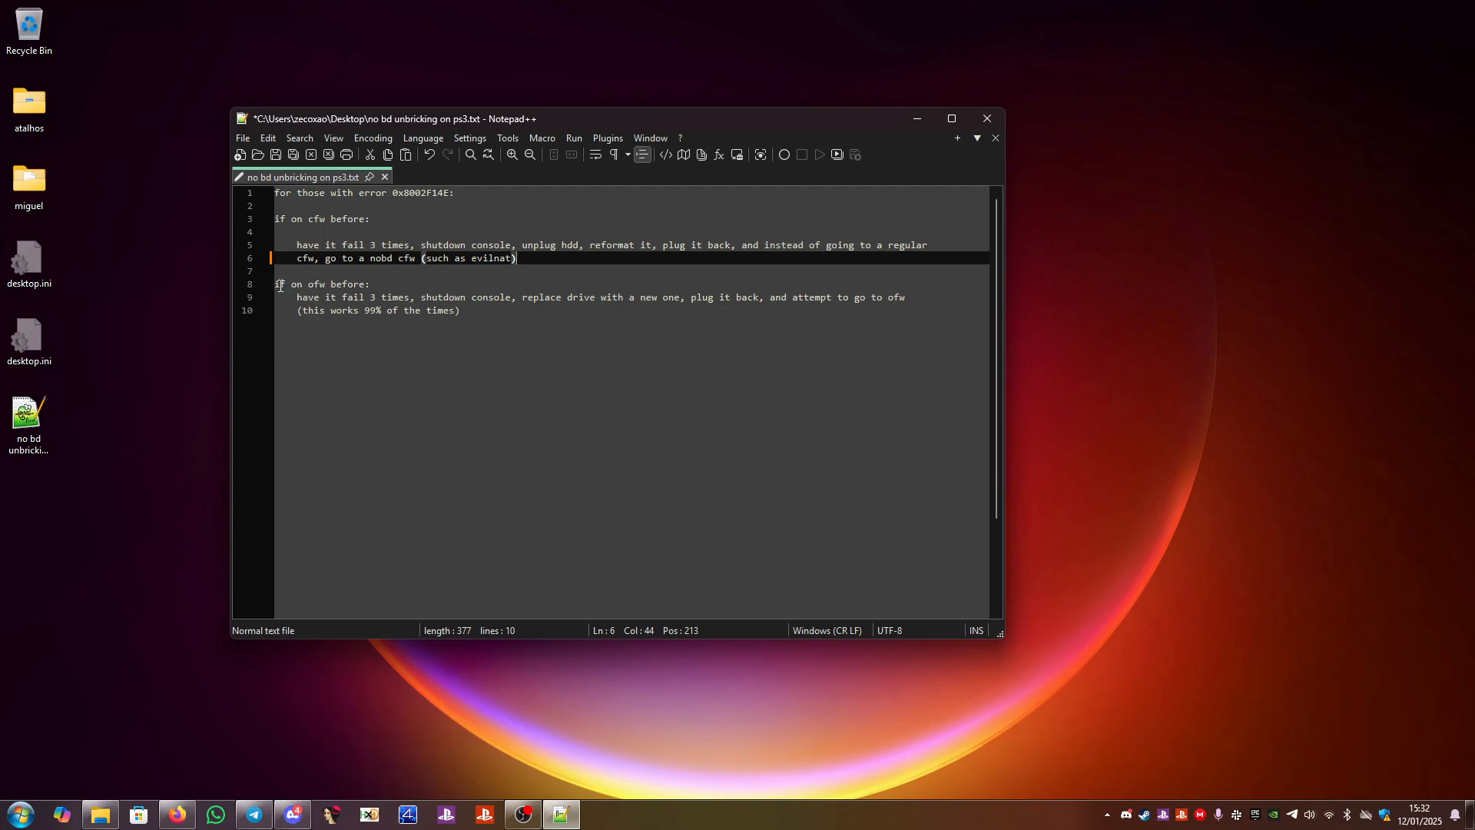
pyautogui.click(372, 284)
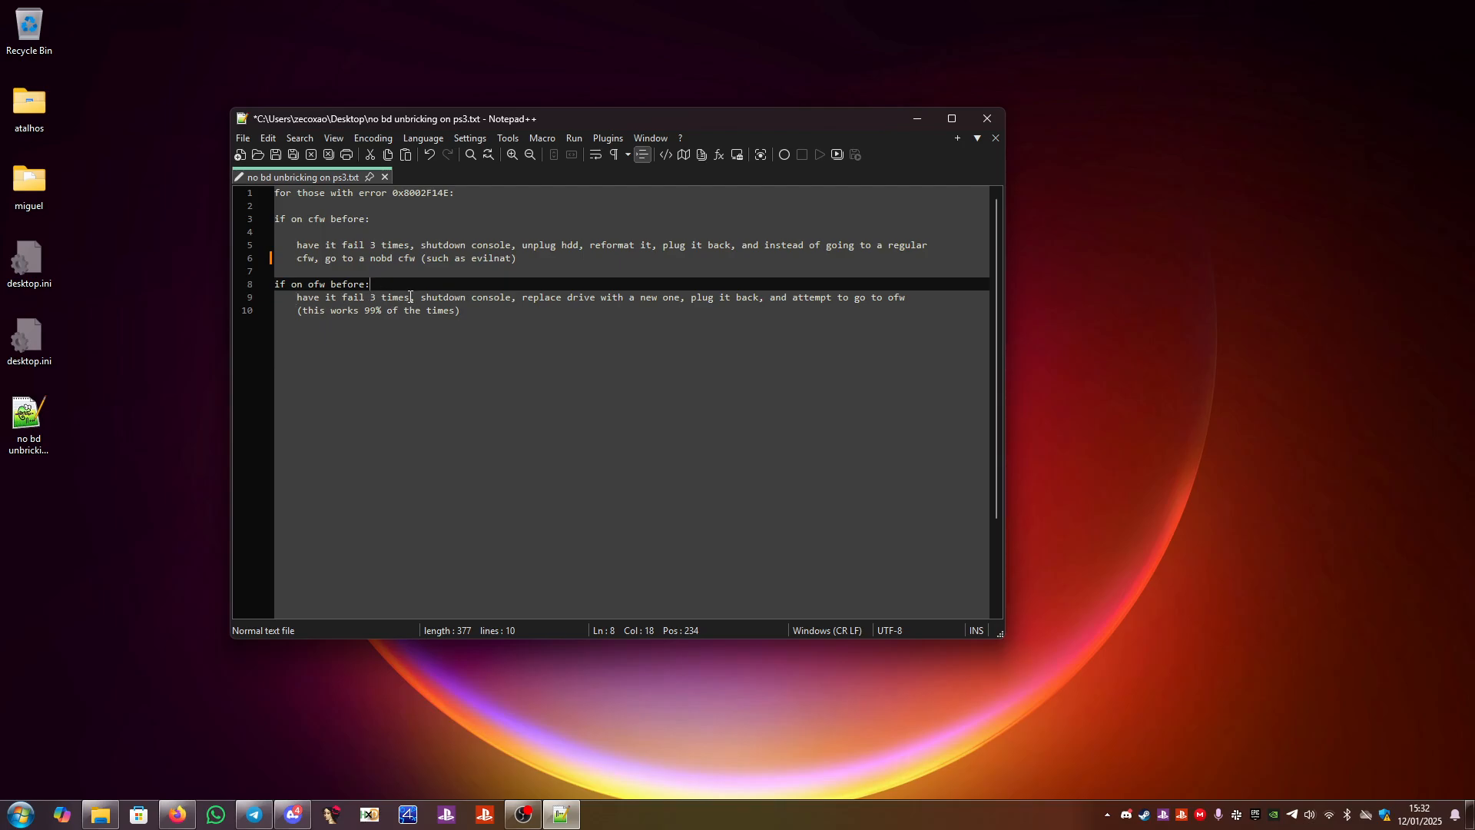
pyautogui.moveTo(509, 297)
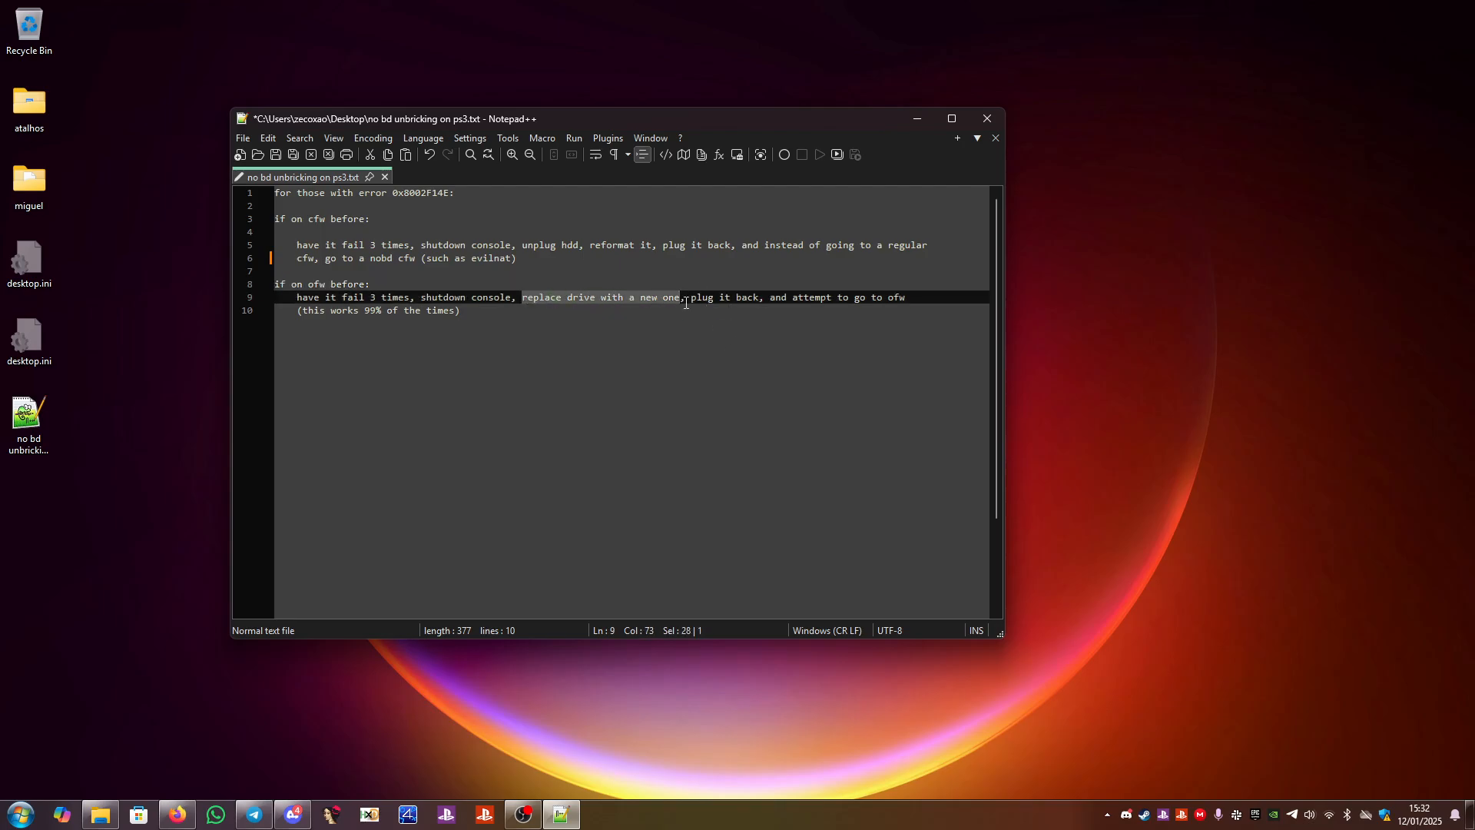
pyautogui.moveTo(872, 296)
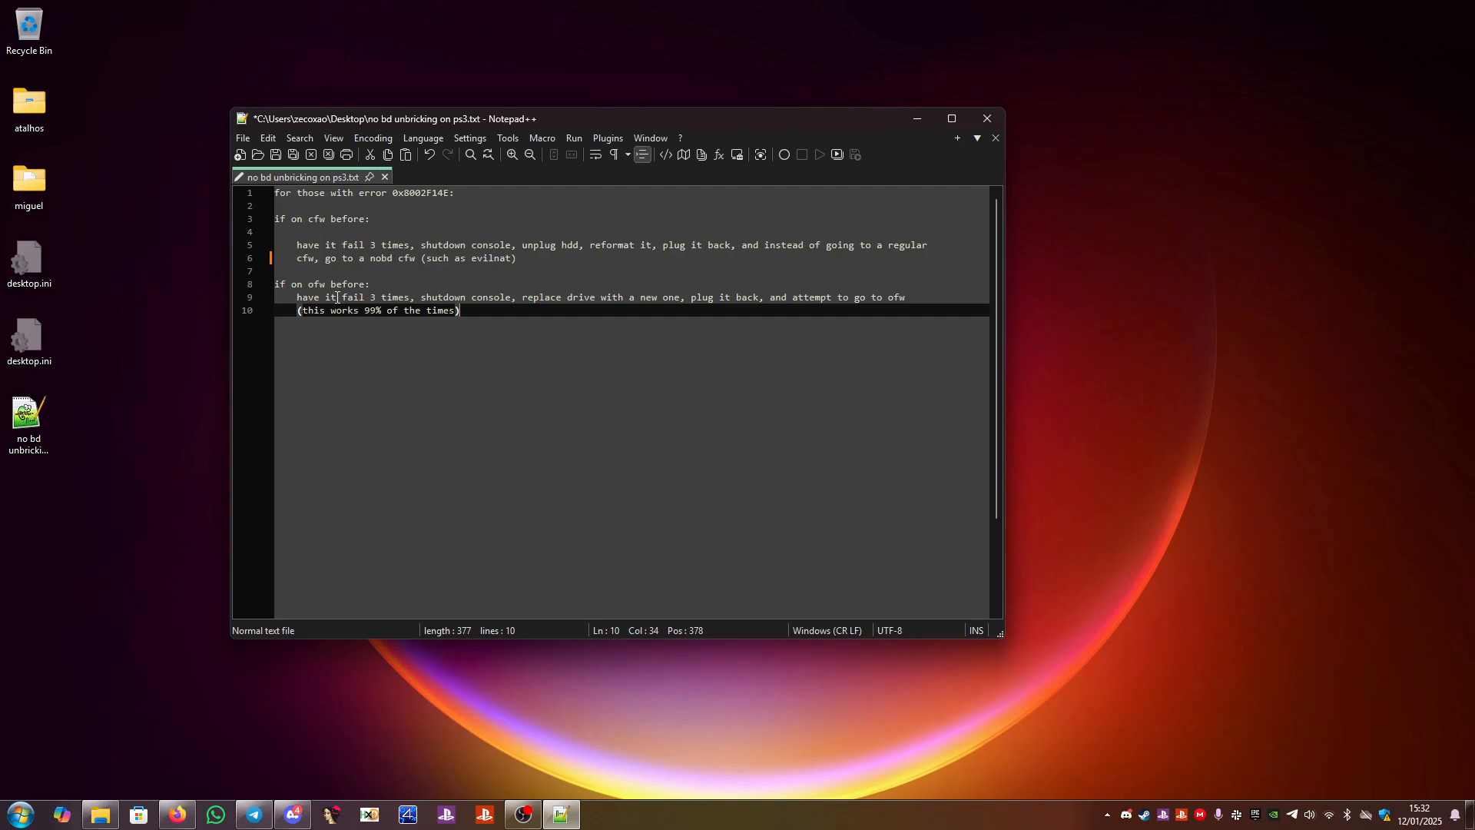
pyautogui.moveTo(329, 337)
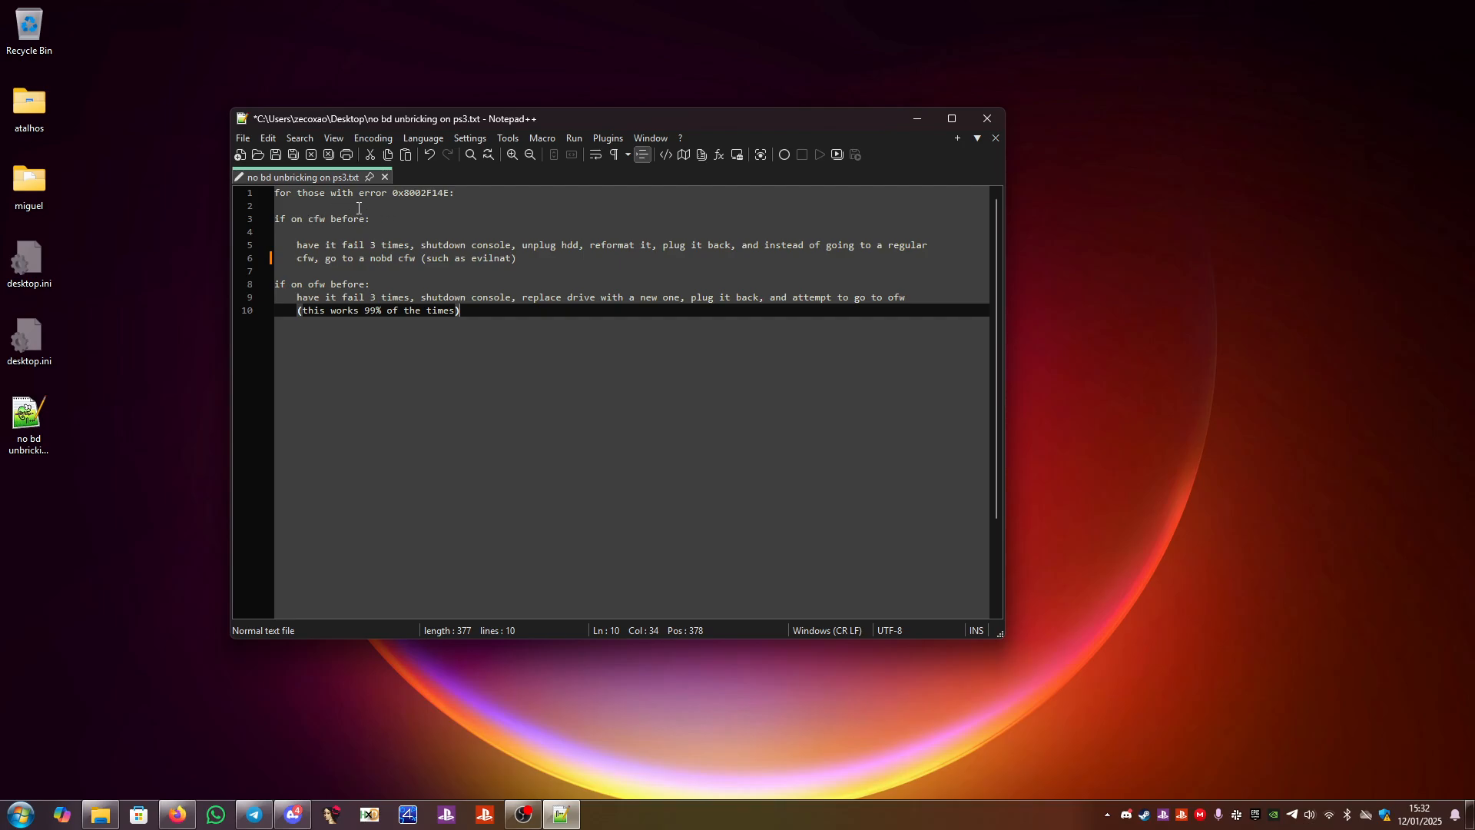
pyautogui.moveTo(360, 206)
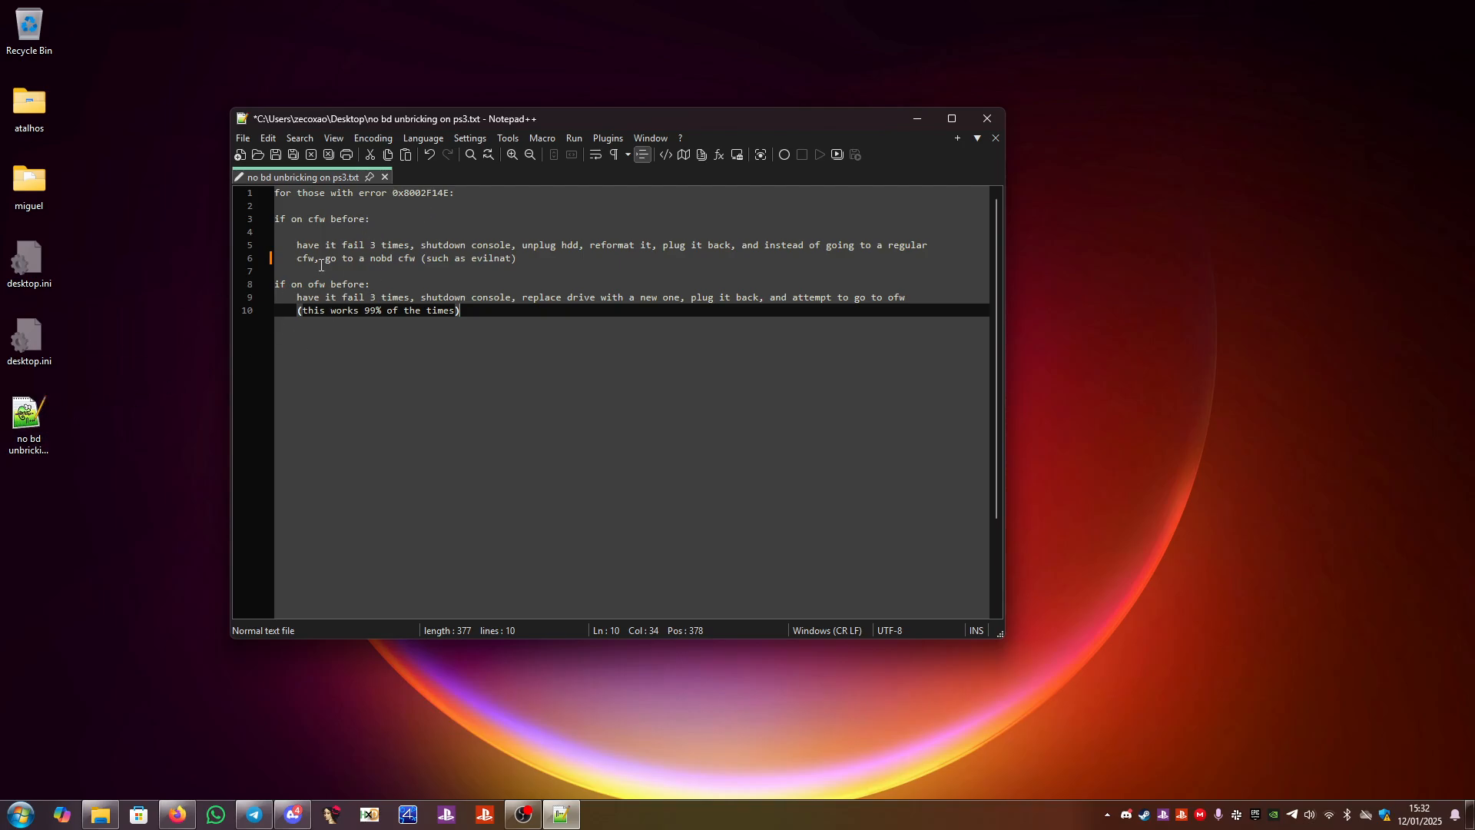
pyautogui.moveTo(435, 311)
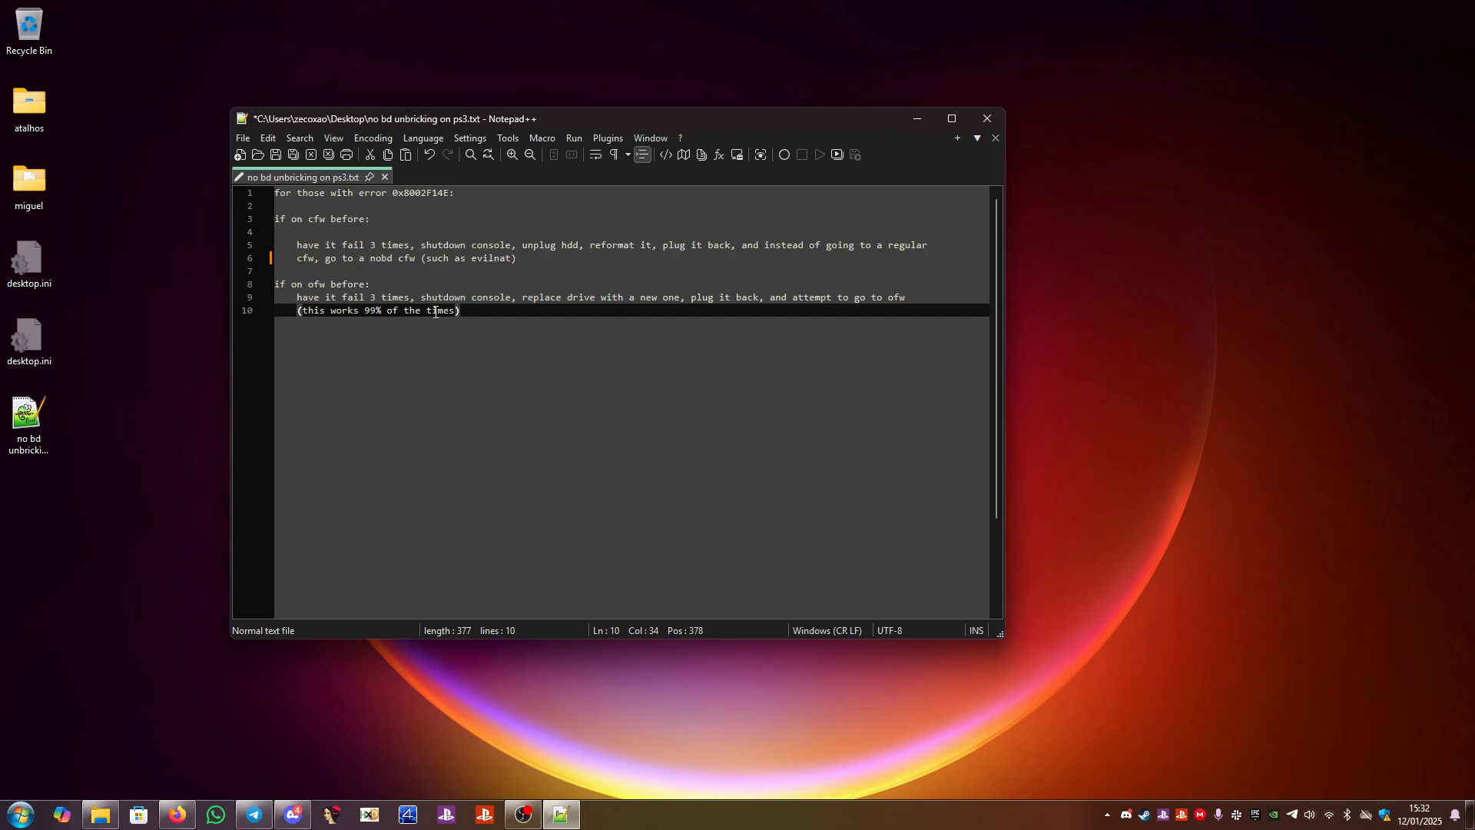
pyautogui.moveTo(487, 309)
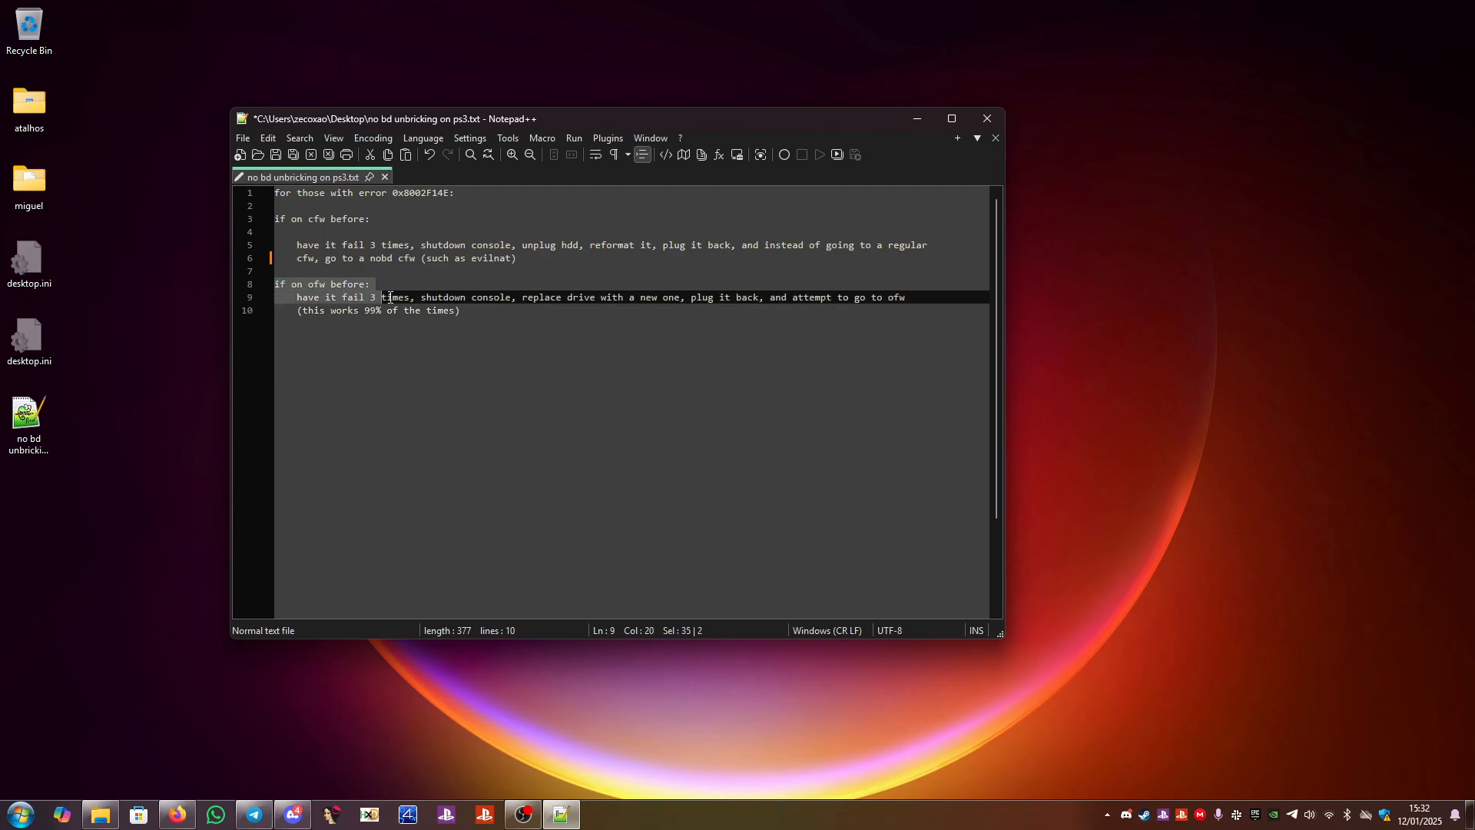
pyautogui.click(531, 296)
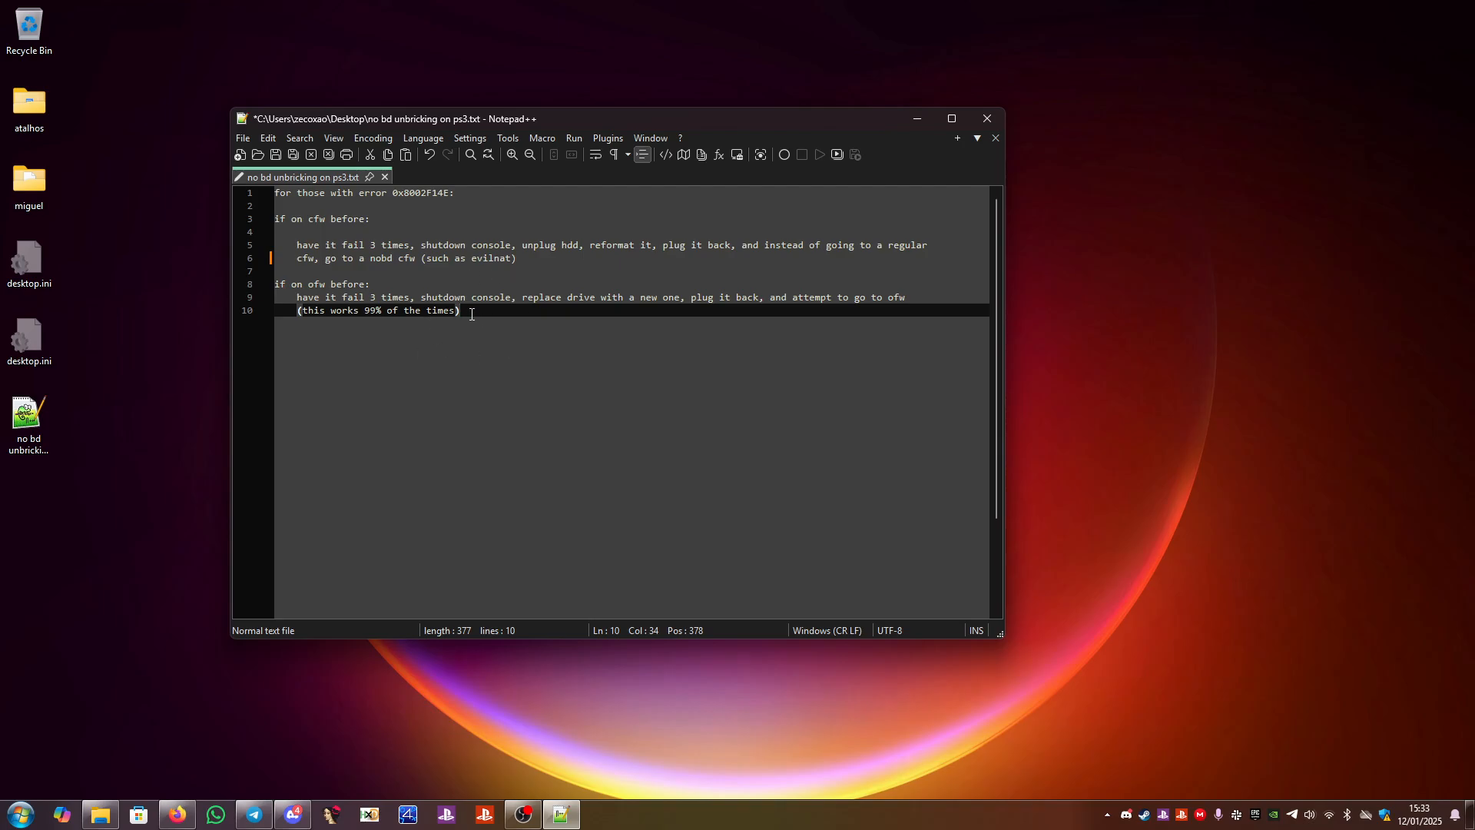
pyautogui.moveTo(503, 355)
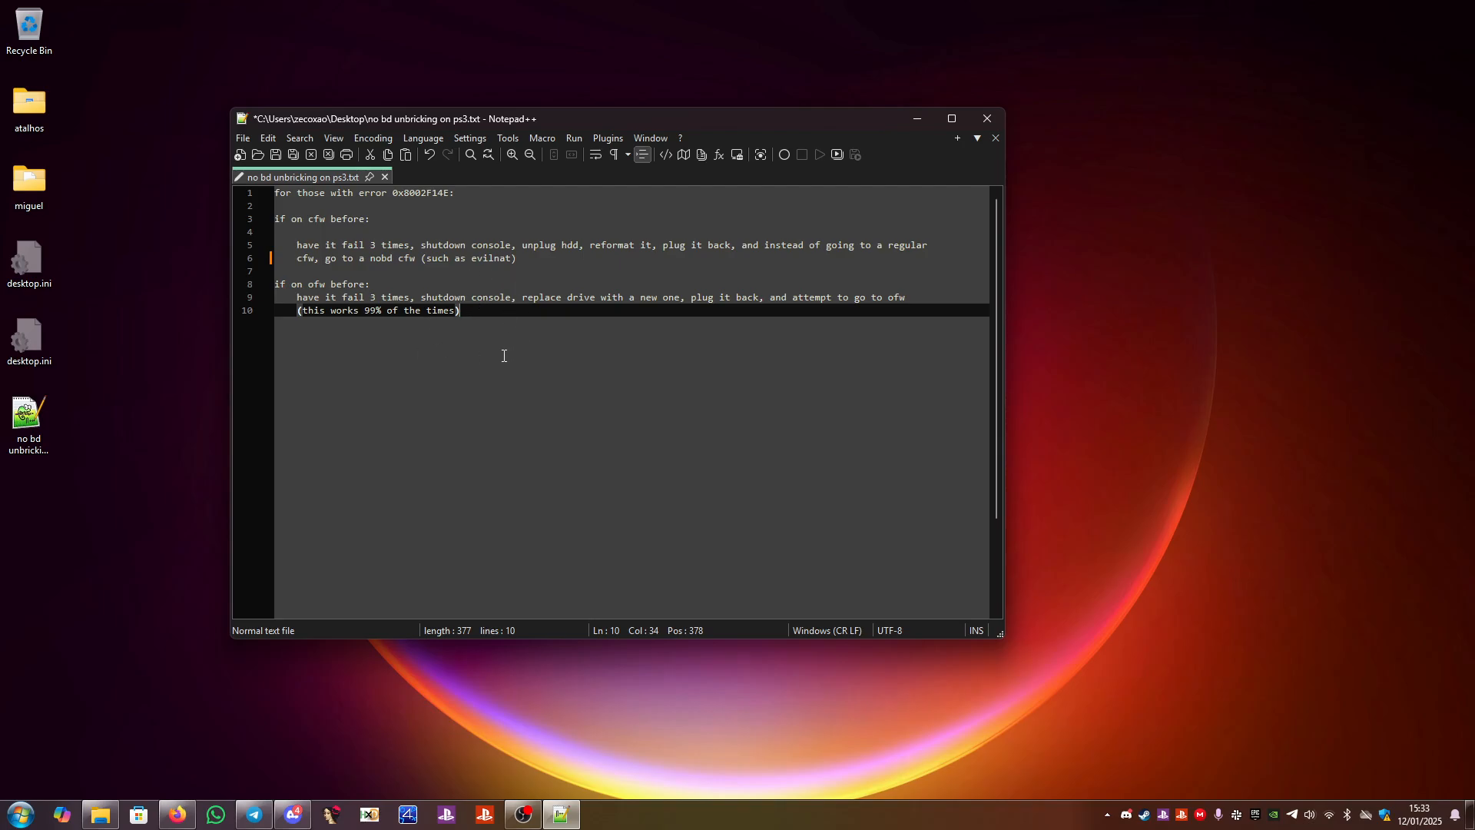
pyautogui.moveTo(447, 283)
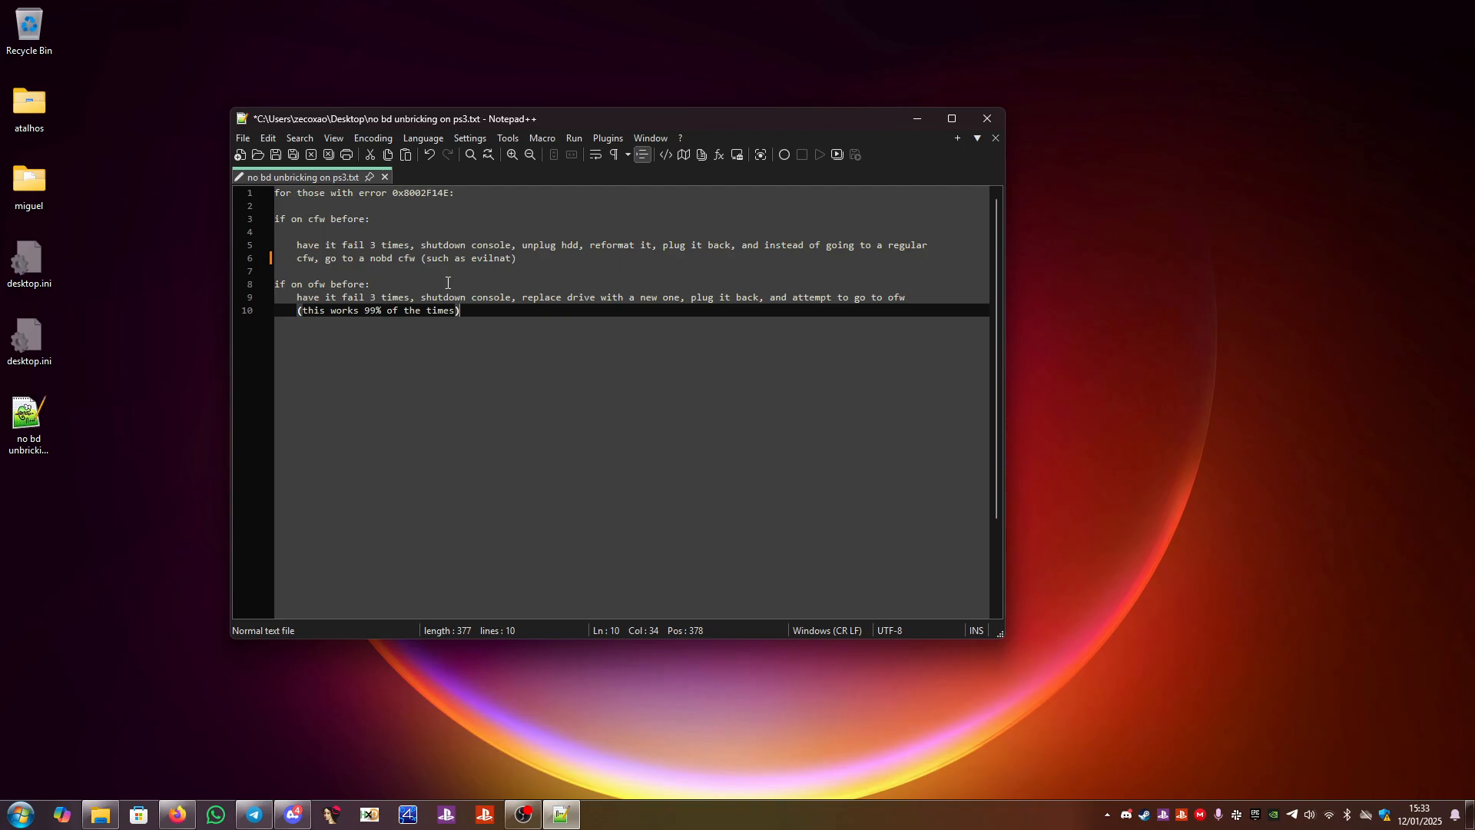
pyautogui.moveTo(475, 324)
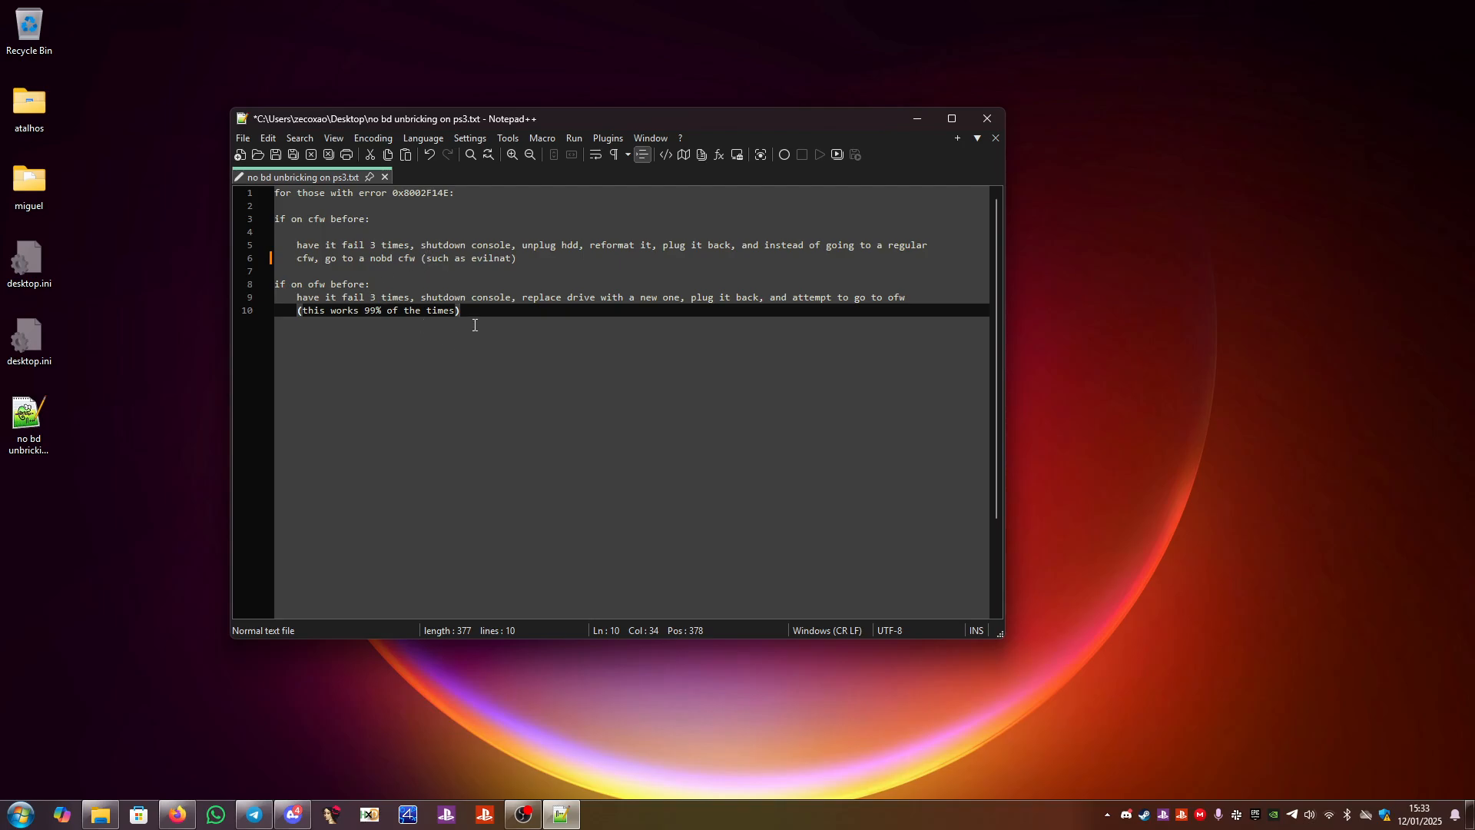
pyautogui.moveTo(879, 245)
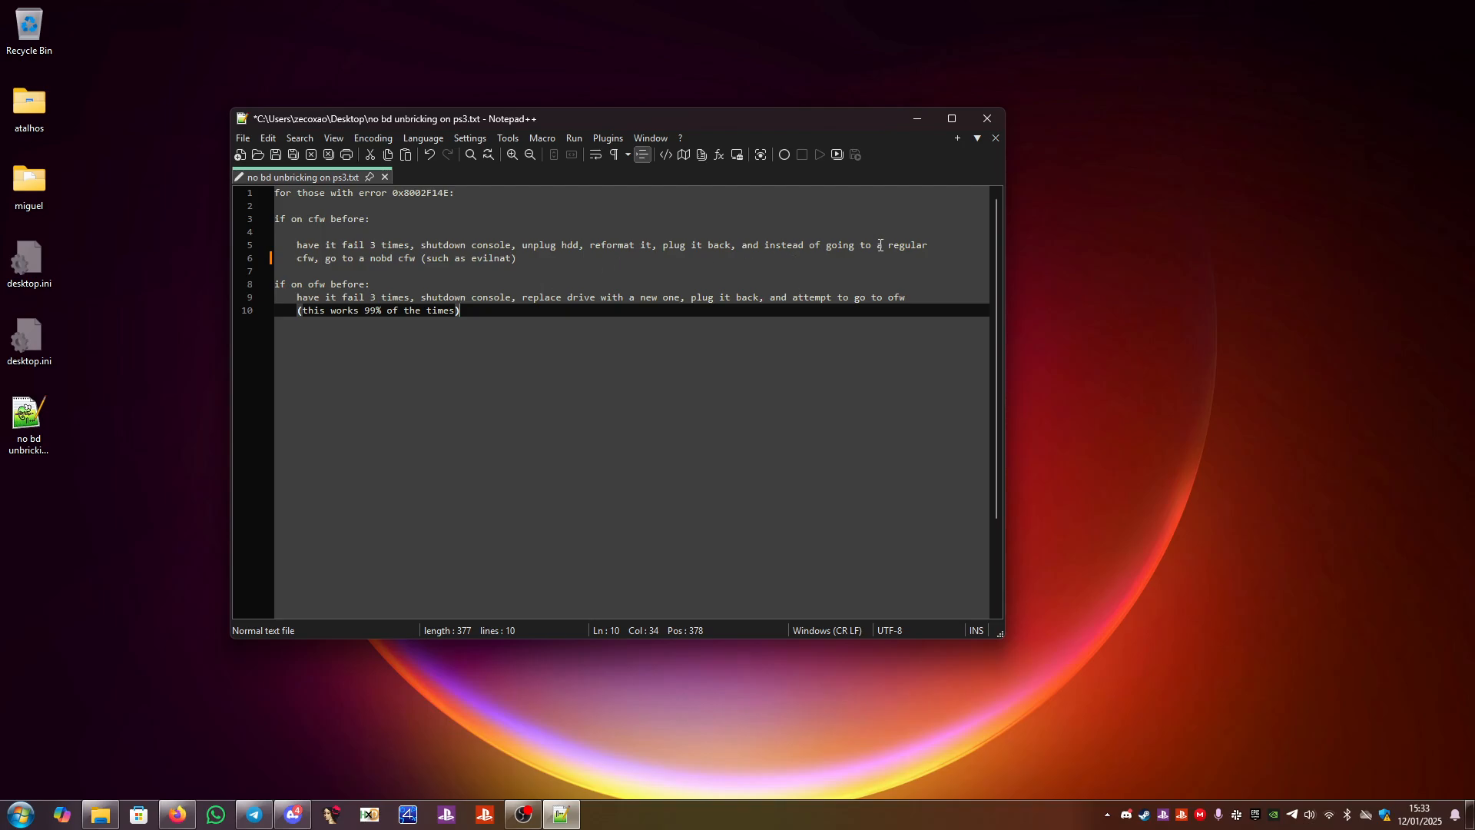